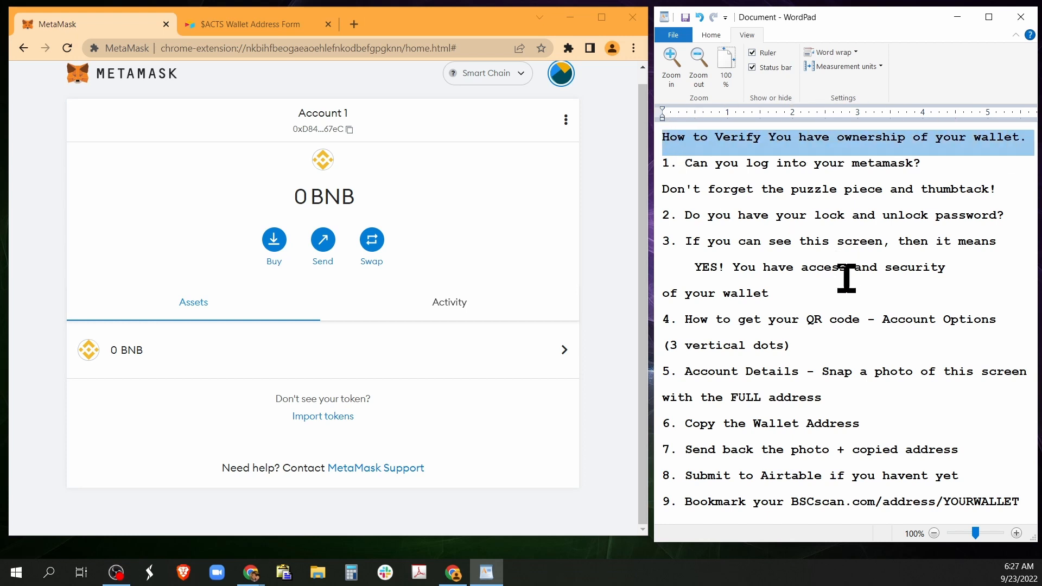
mouse_move(155, 371)
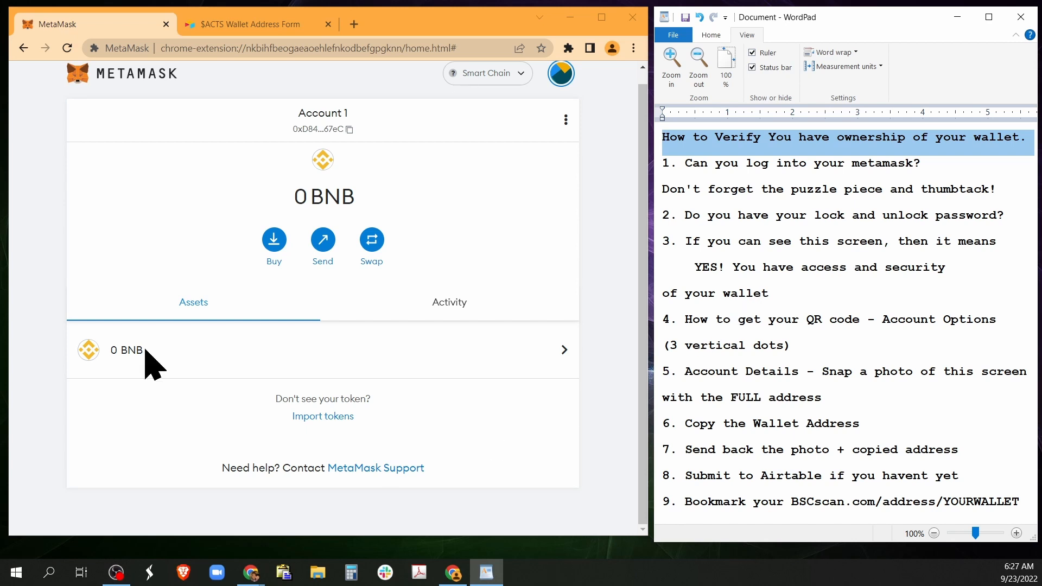
mouse_move(174, 129)
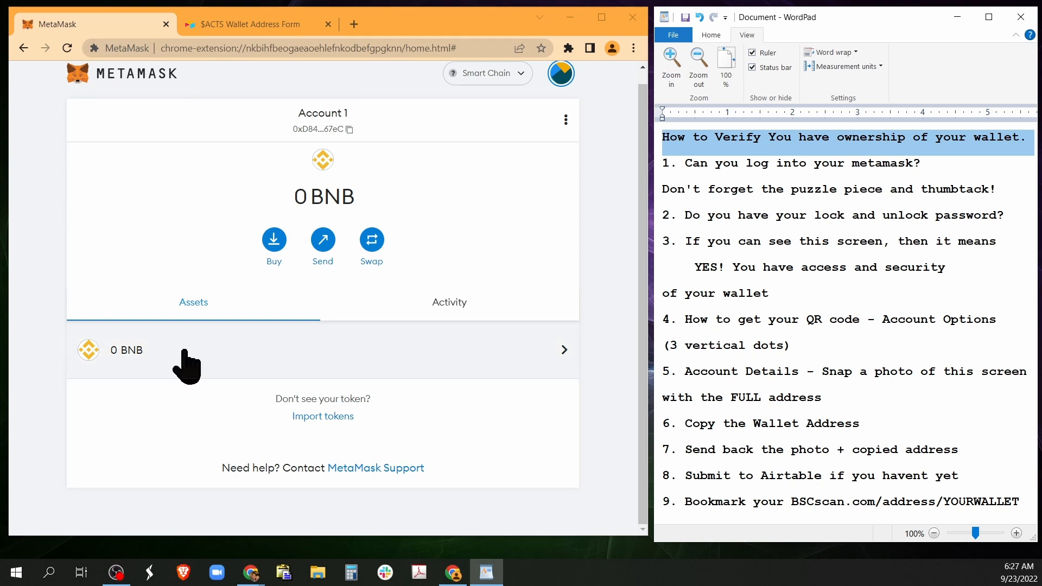
mouse_move(560, 153)
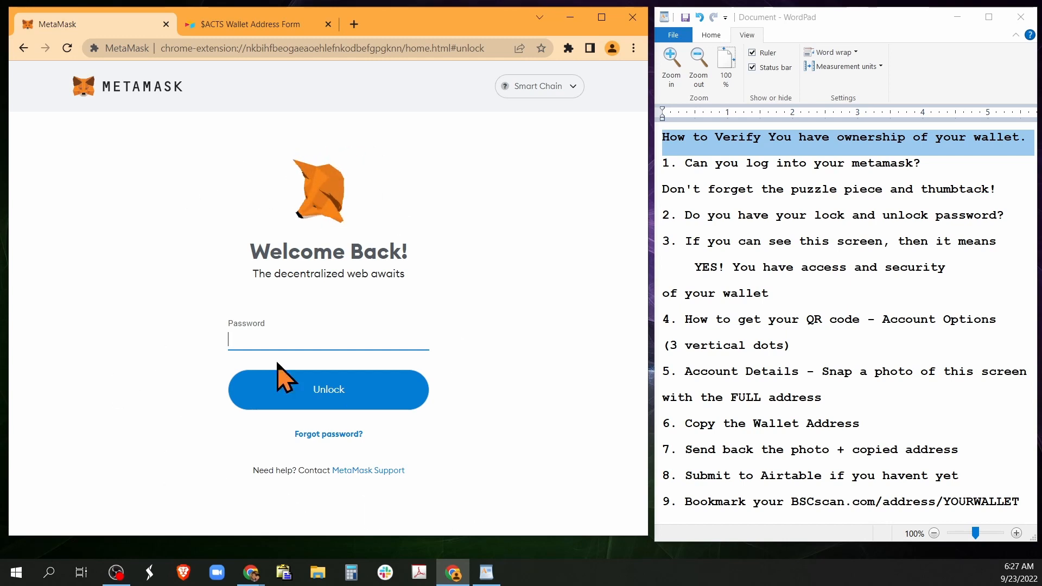
mouse_move(395, 428)
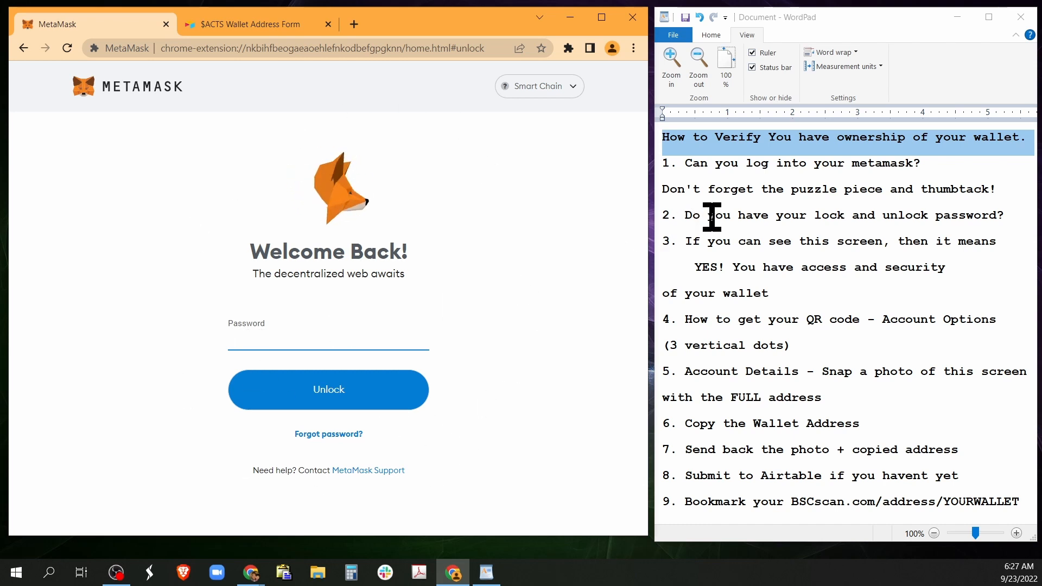
mouse_move(567, 48)
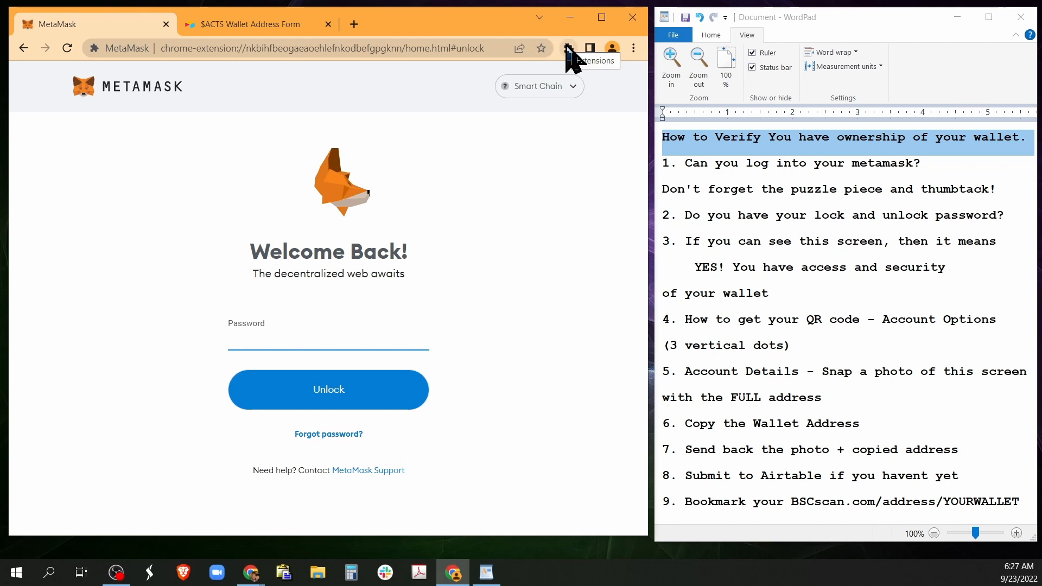
- Pin MetaMask to the toolbar and enter the wallet password on the unlock page
click(565, 47)
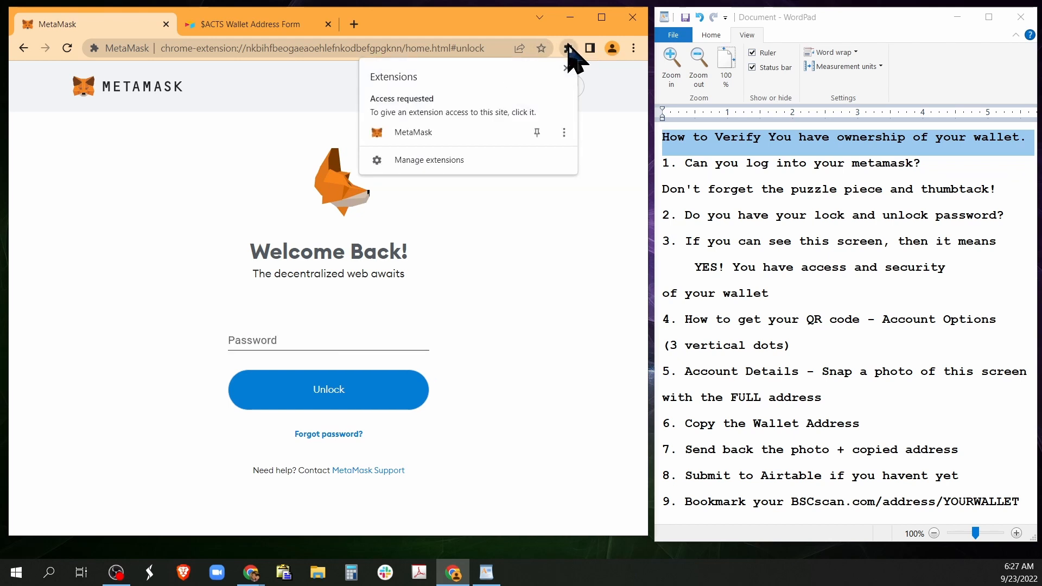
click(567, 48)
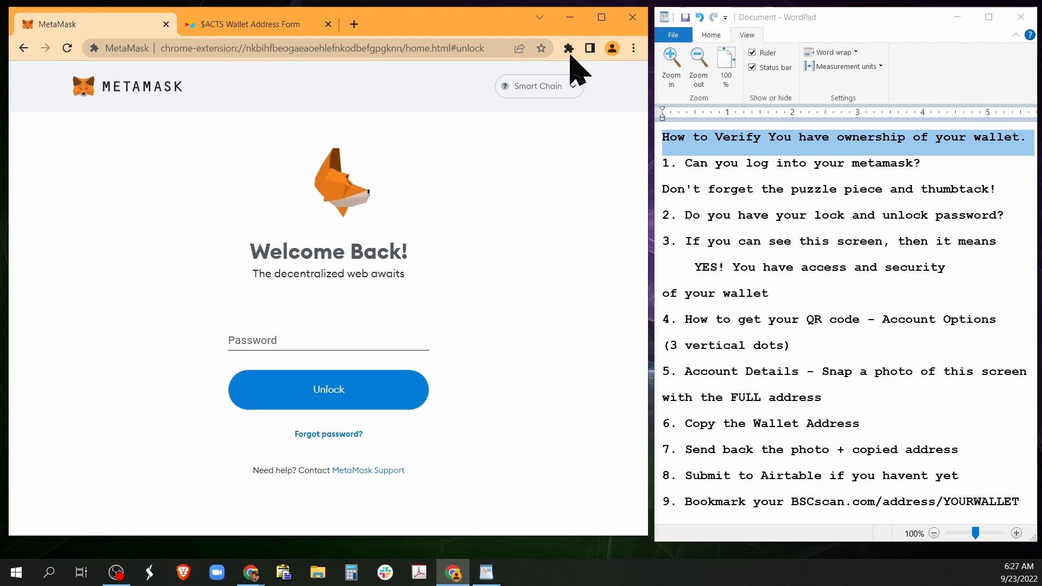
click(568, 48)
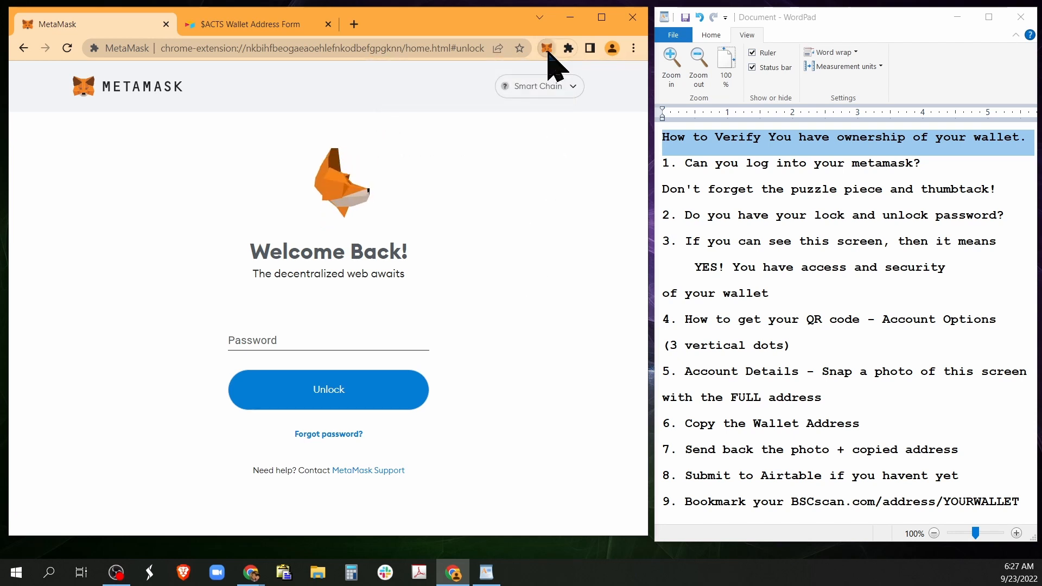
click(546, 48)
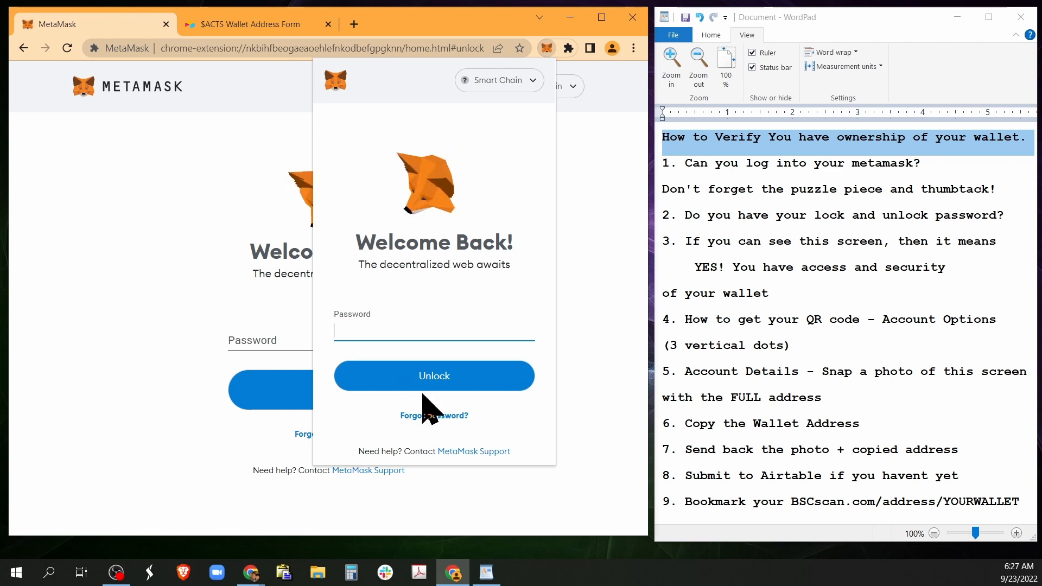
click(434, 331)
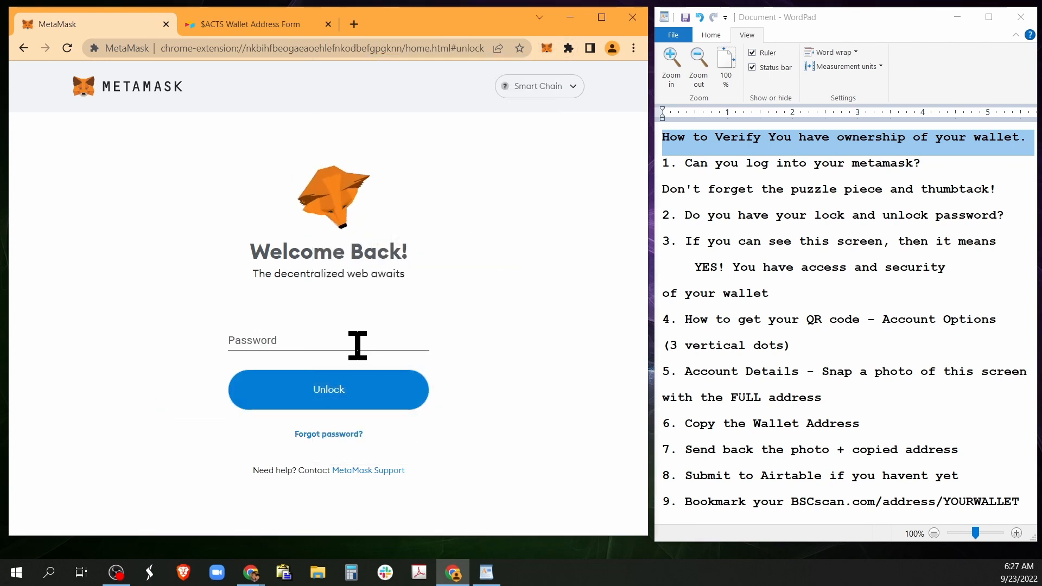
text(password)
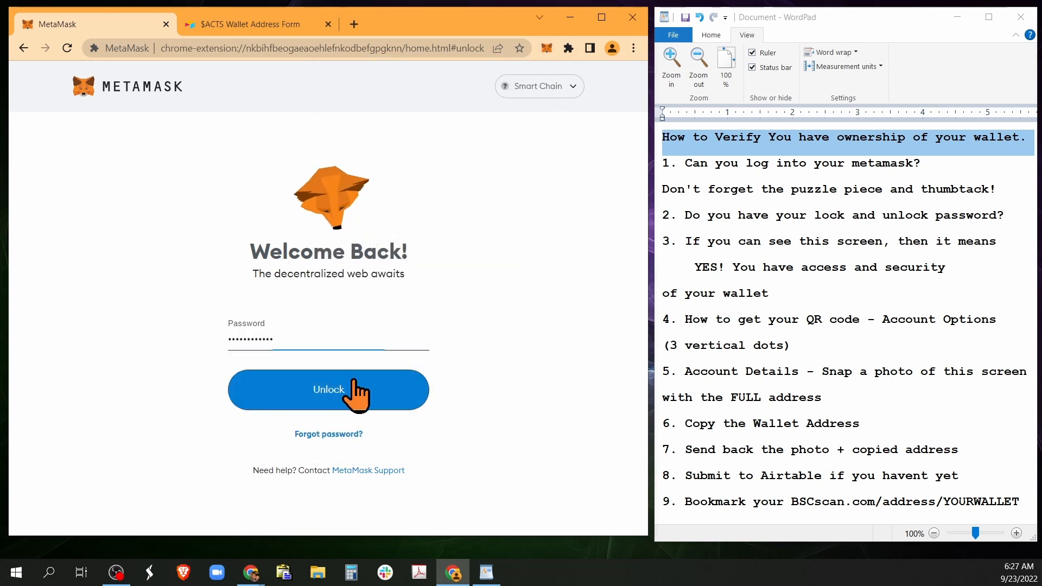
- Unlock the wallet and open Account 1's three-dot options menu
click(328, 389)
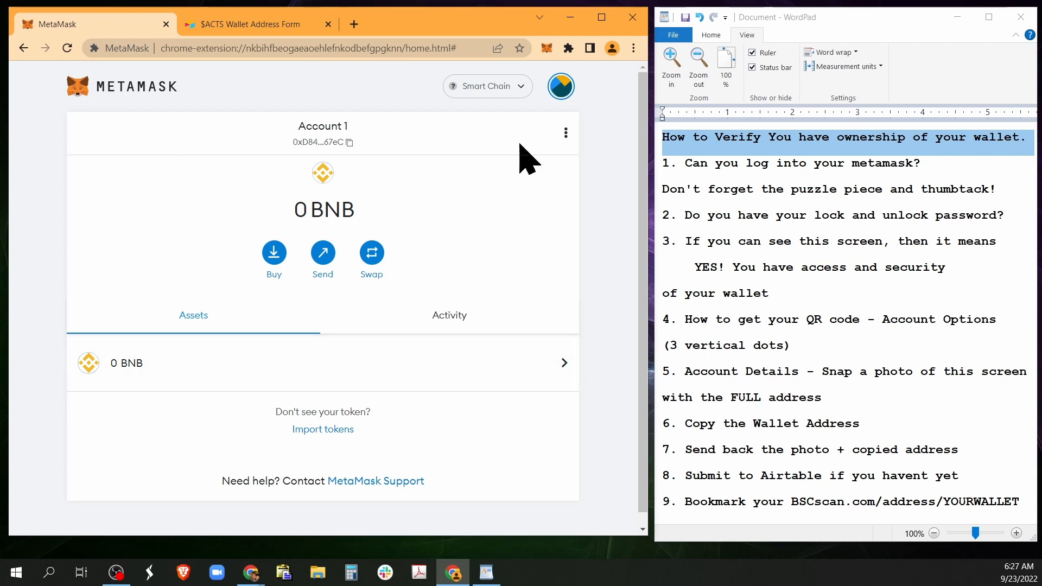
mouse_move(305, 282)
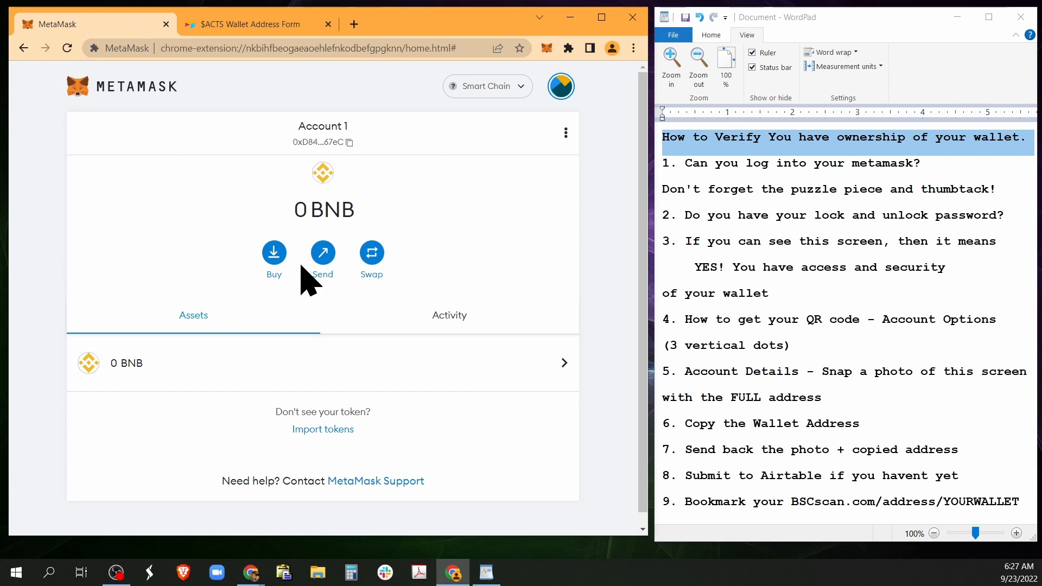
mouse_move(267, 342)
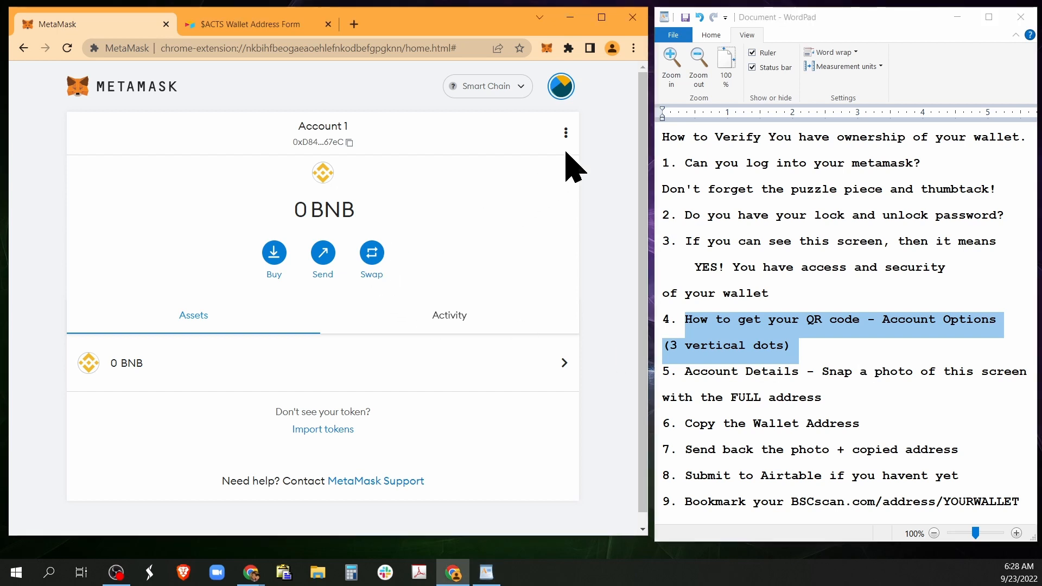
mouse_move(566, 132)
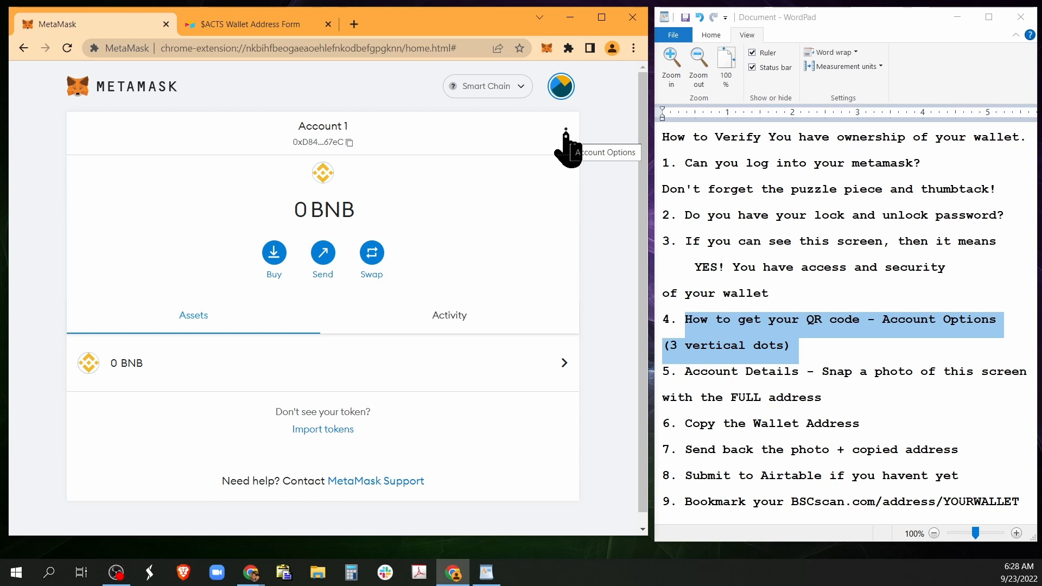
click(566, 131)
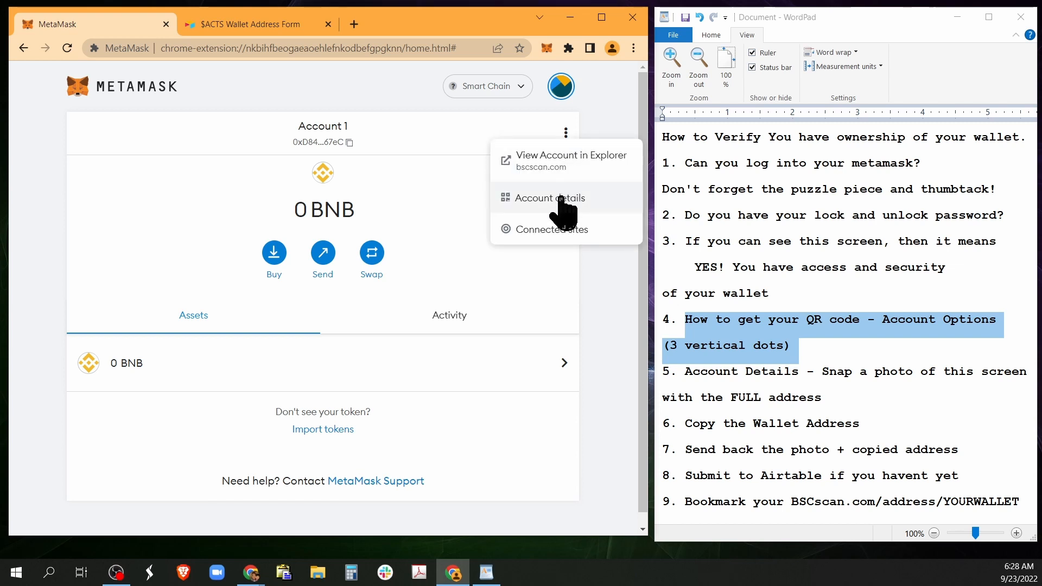
- Show Account 1's details with QR code and address, and capture a snapshot of them
click(550, 197)
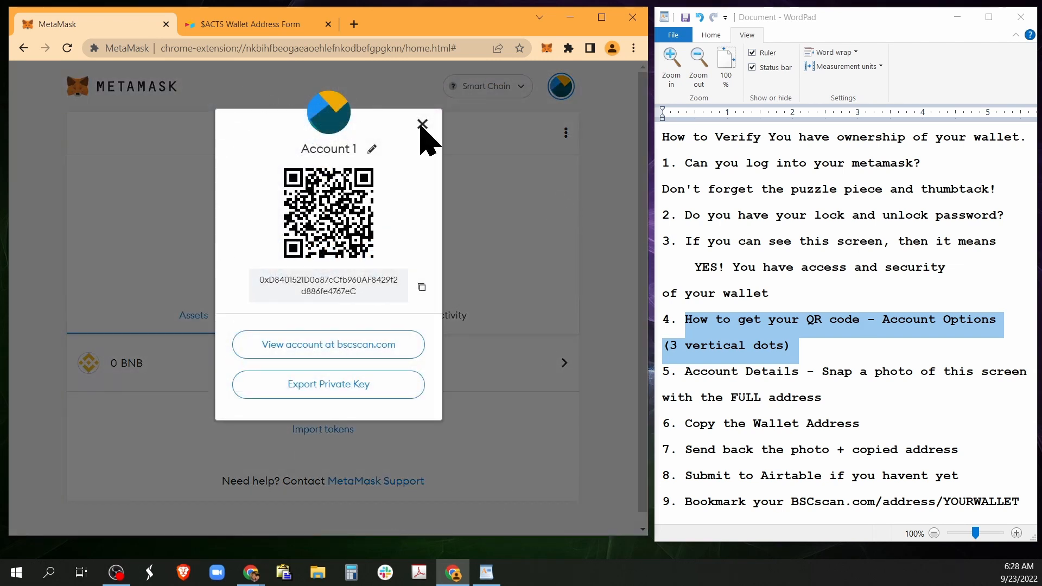
mouse_move(253, 371)
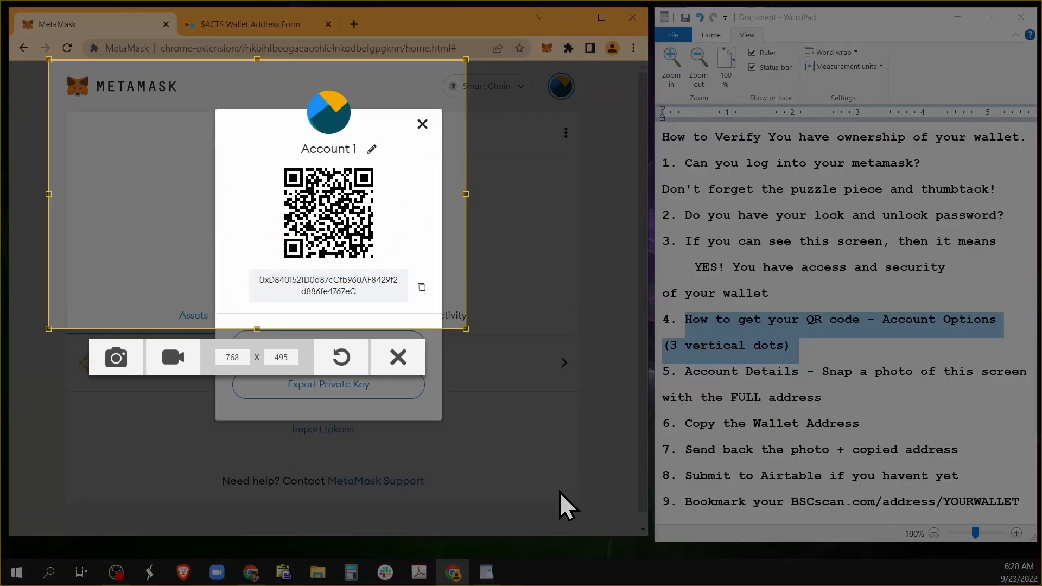
mouse_move(116, 357)
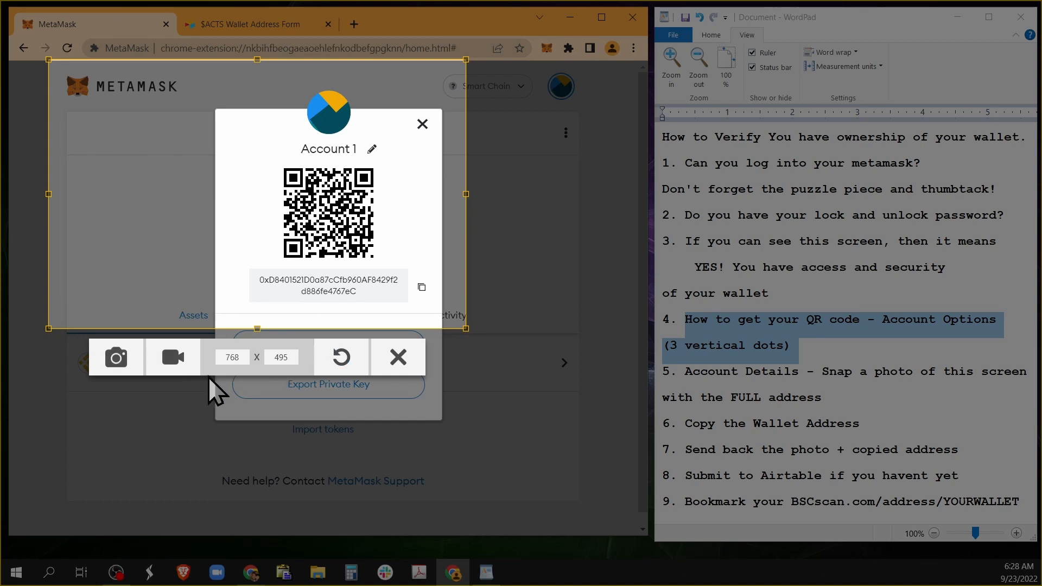
click(115, 357)
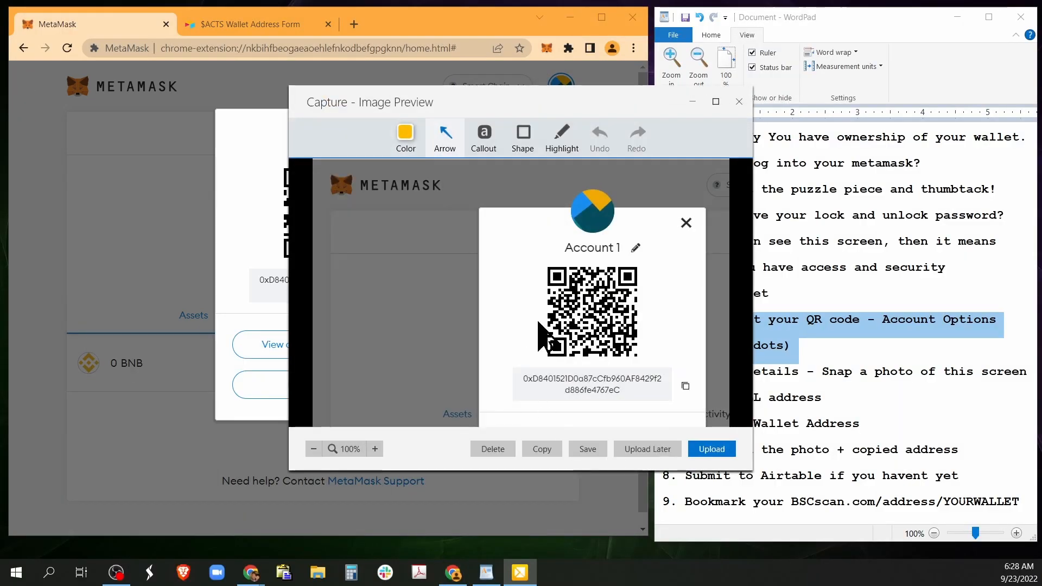
click(738, 102)
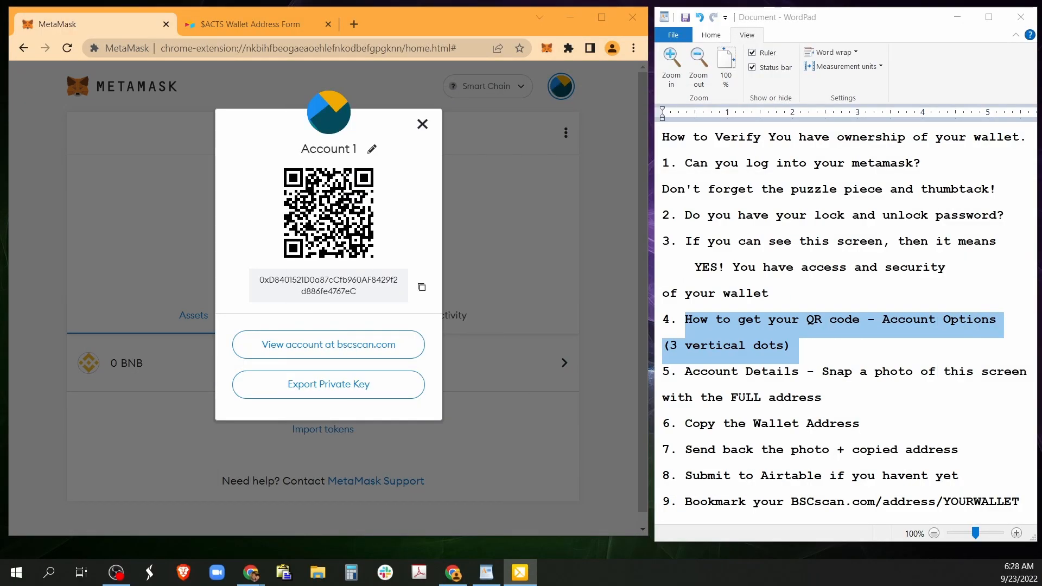
mouse_move(433, 83)
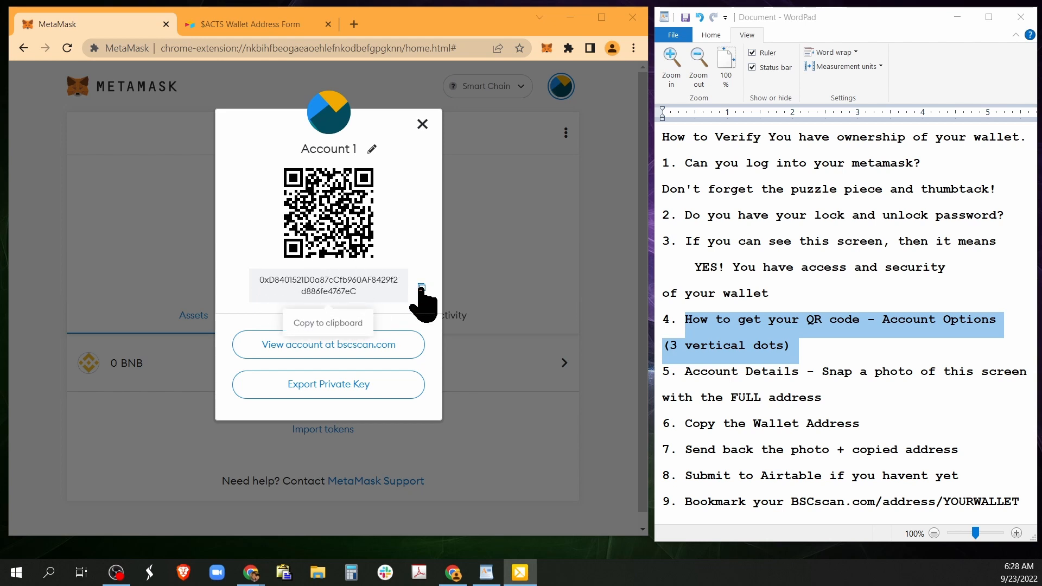
- Copy Account 1's full wallet address and take a second screenshot of the QR screen
click(421, 286)
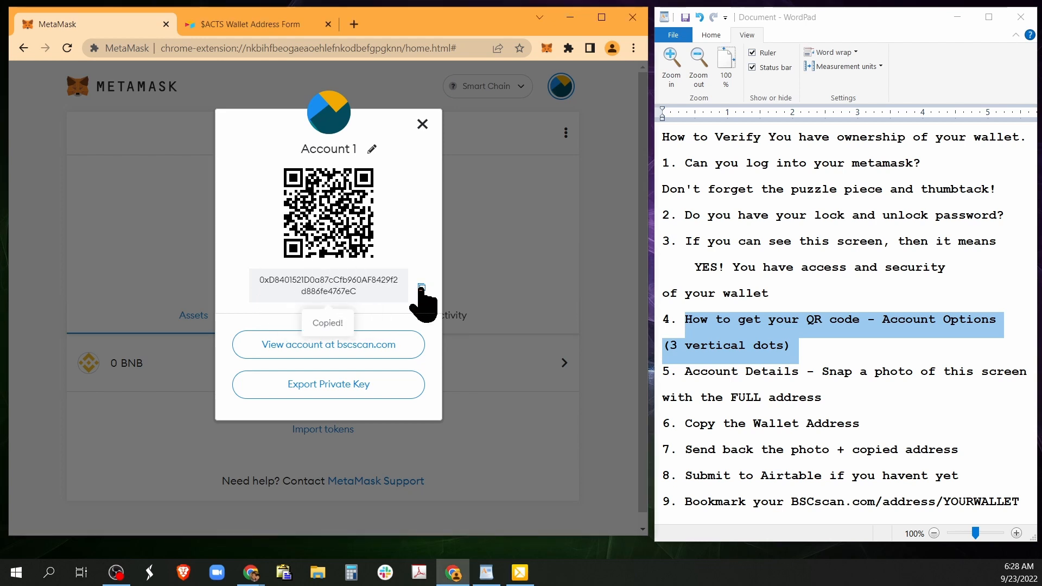
click(422, 124)
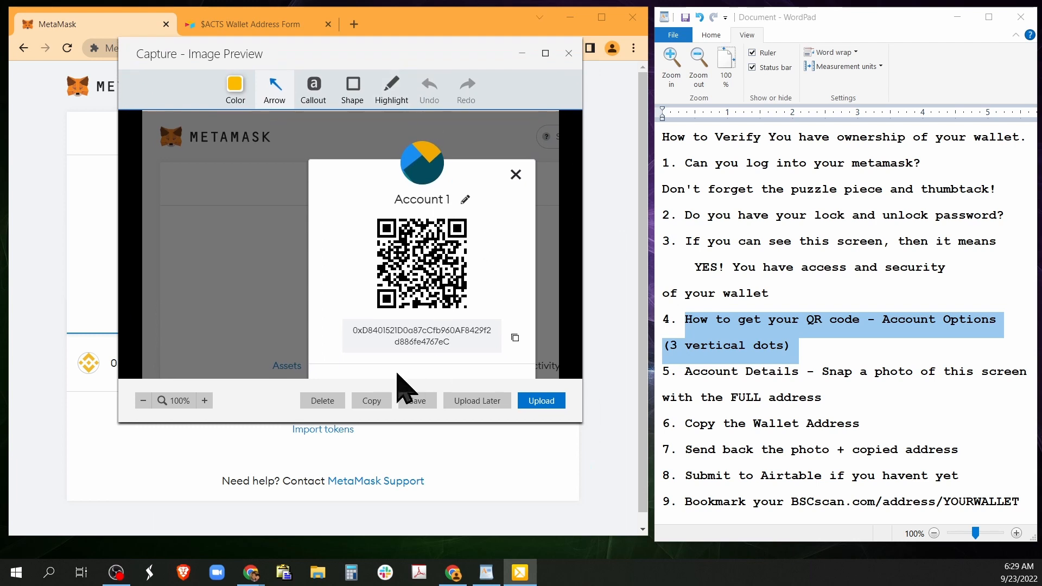
mouse_move(410, 316)
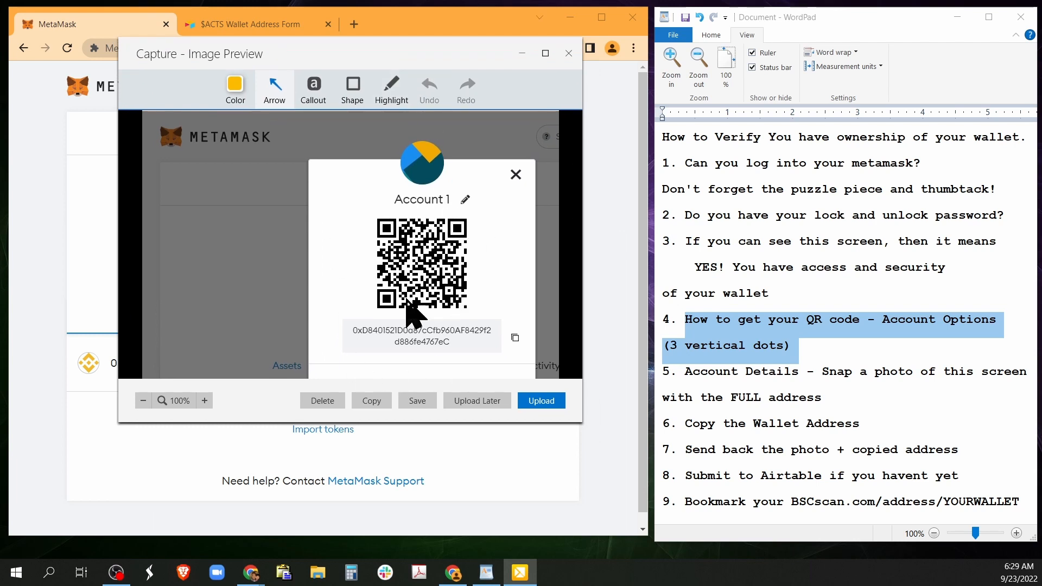
mouse_move(362, 342)
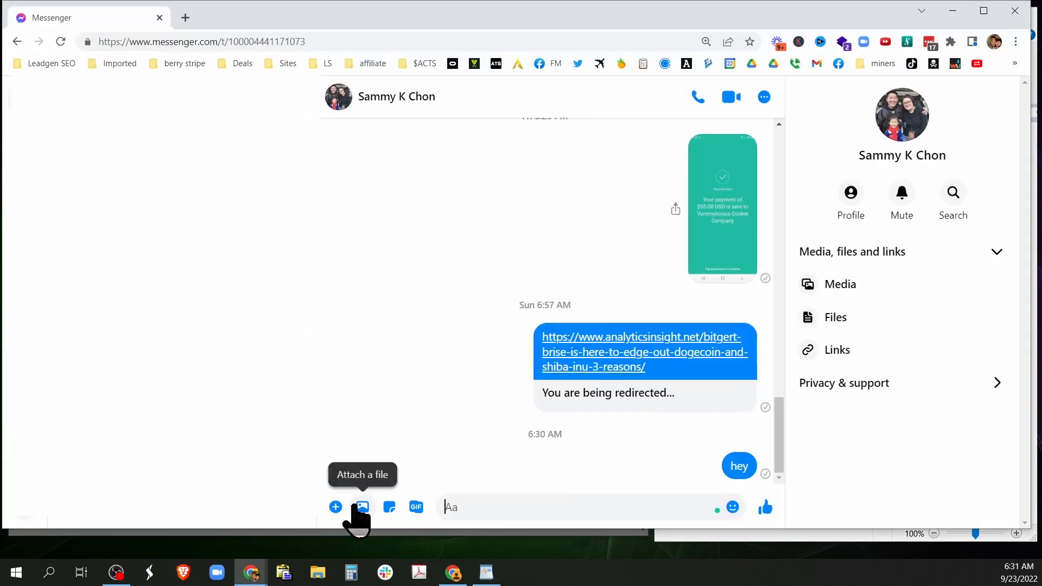
- Start attaching a file in the Messenger chat, then move to the $ACTS Wallet Address Form
click(362, 507)
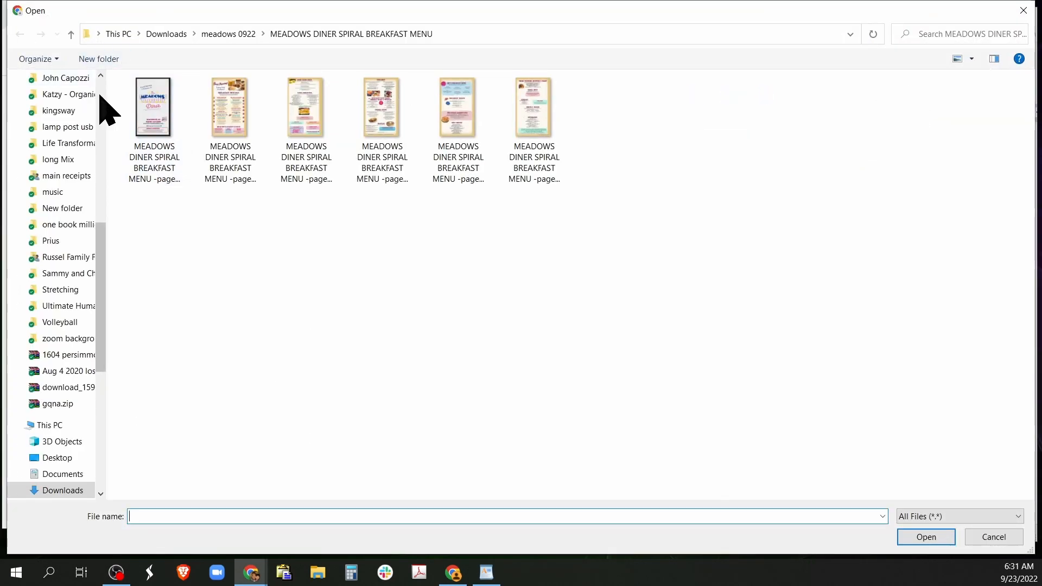
click(20, 33)
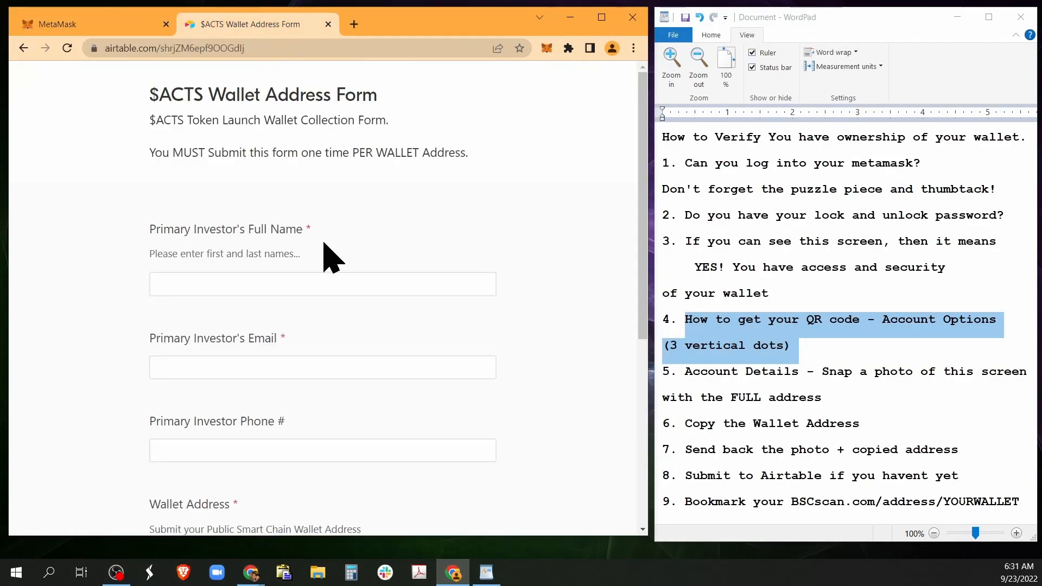
text(Samm)
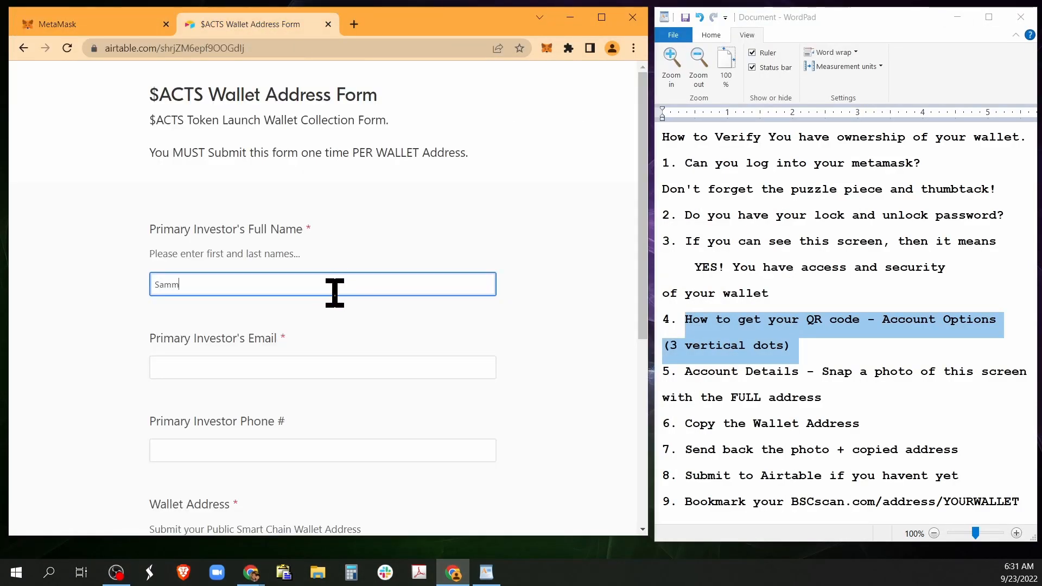
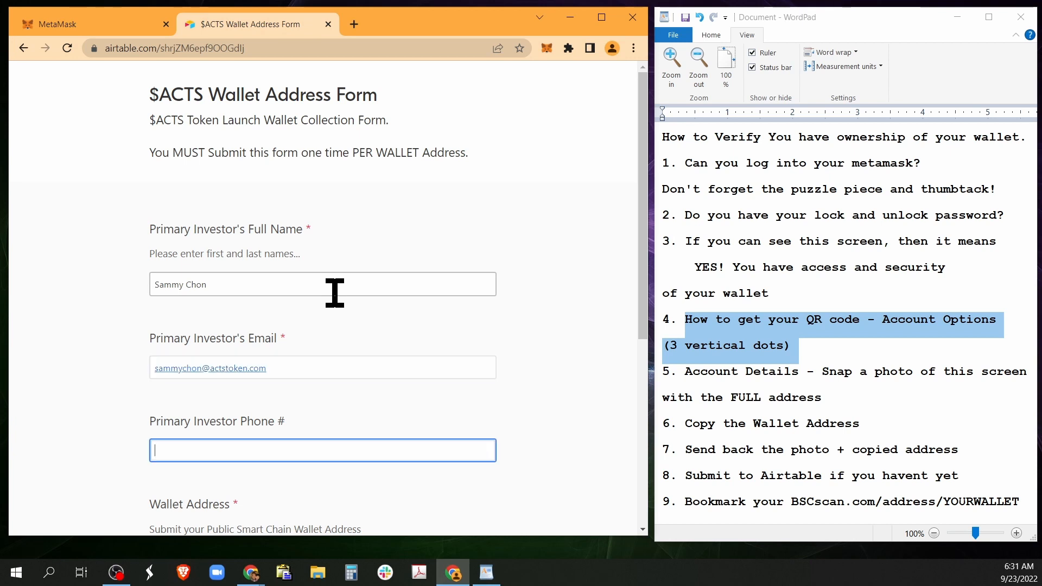
scroll(down, 3)
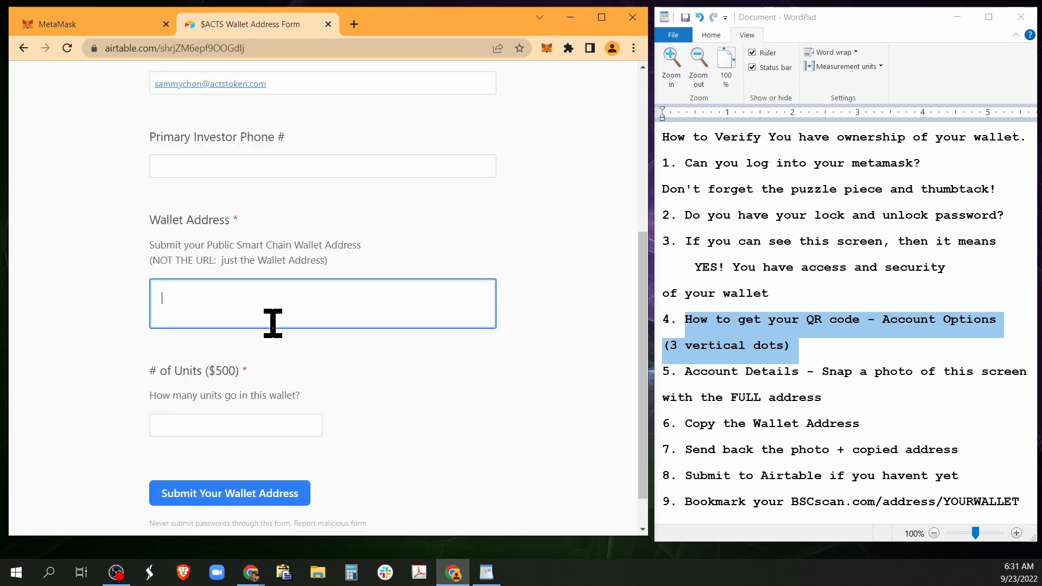
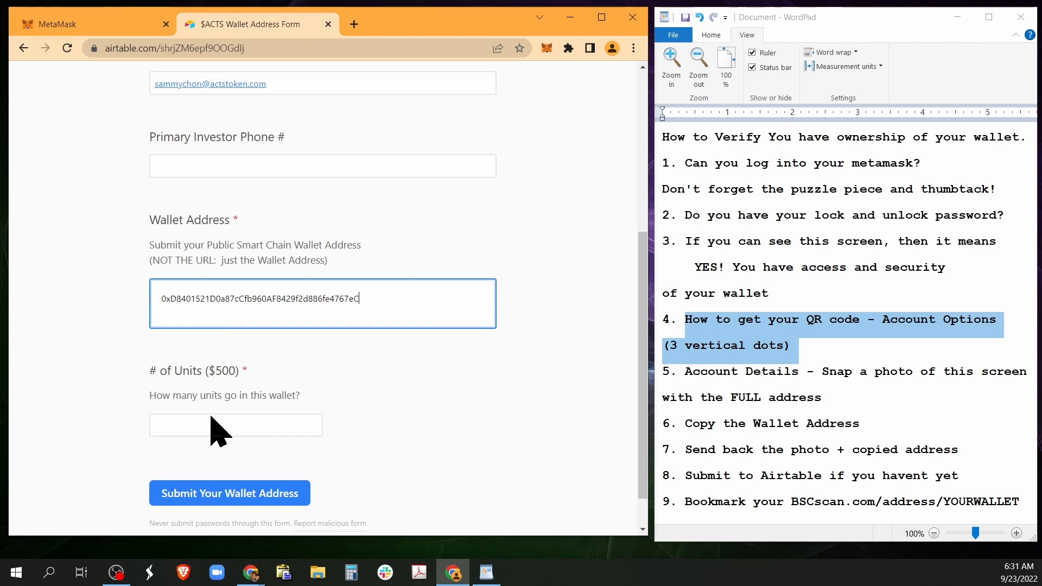
text(1)
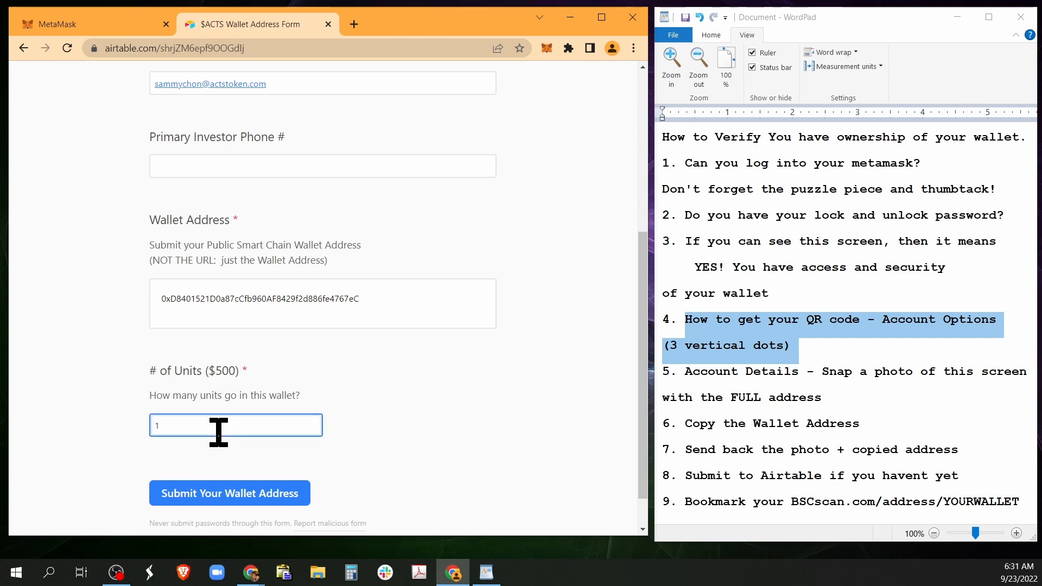
click(229, 493)
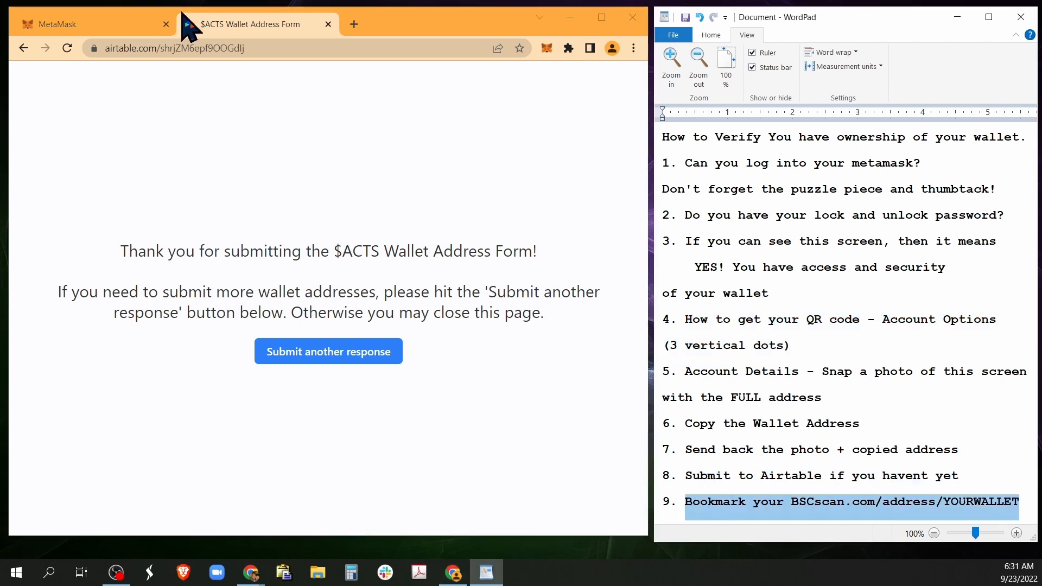
- Close the account details and open Account 1's address page on BscScan via View Account in Explorer
click(93, 24)
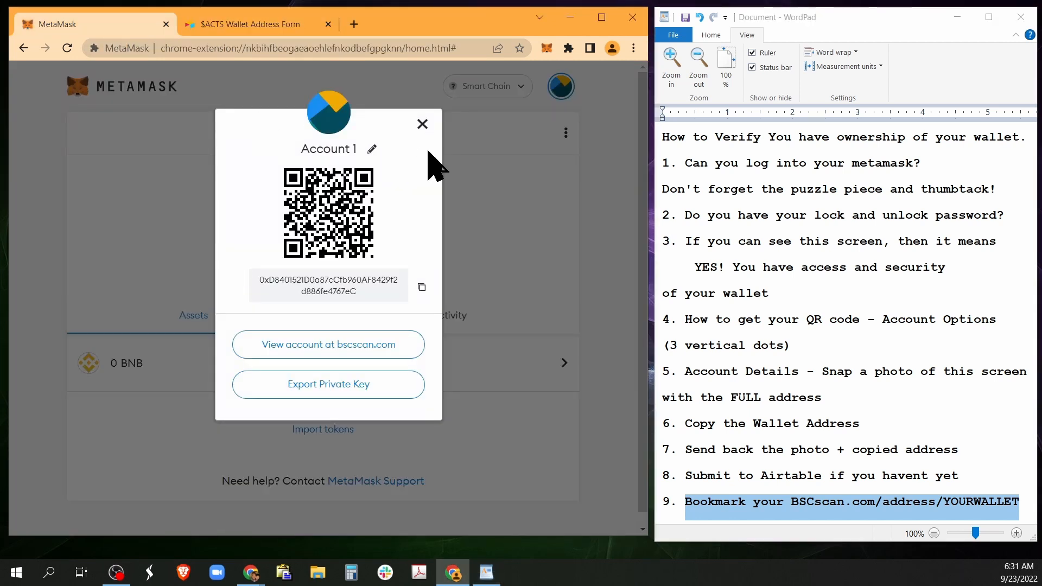
click(422, 124)
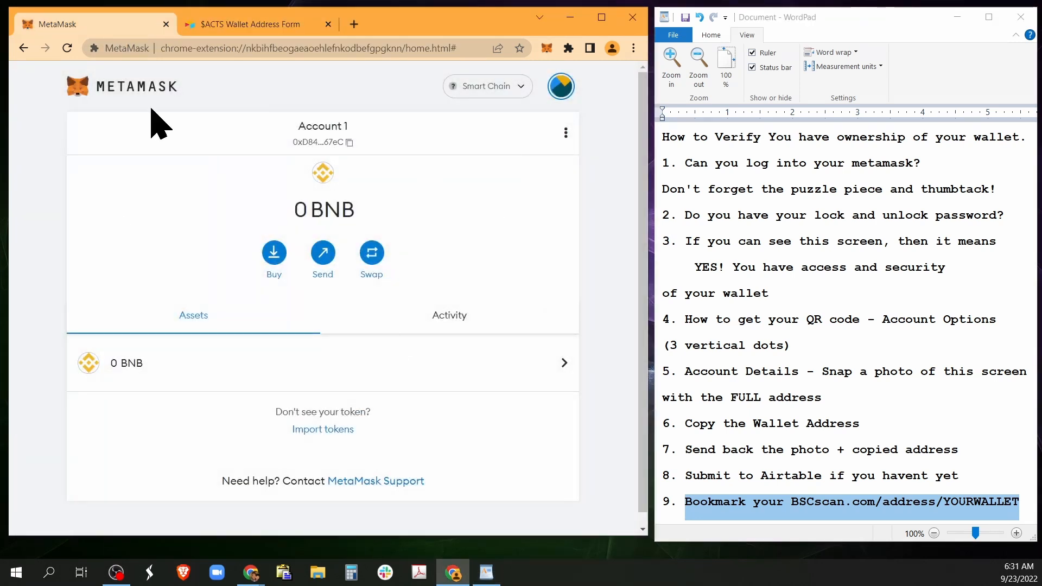
mouse_move(575, 144)
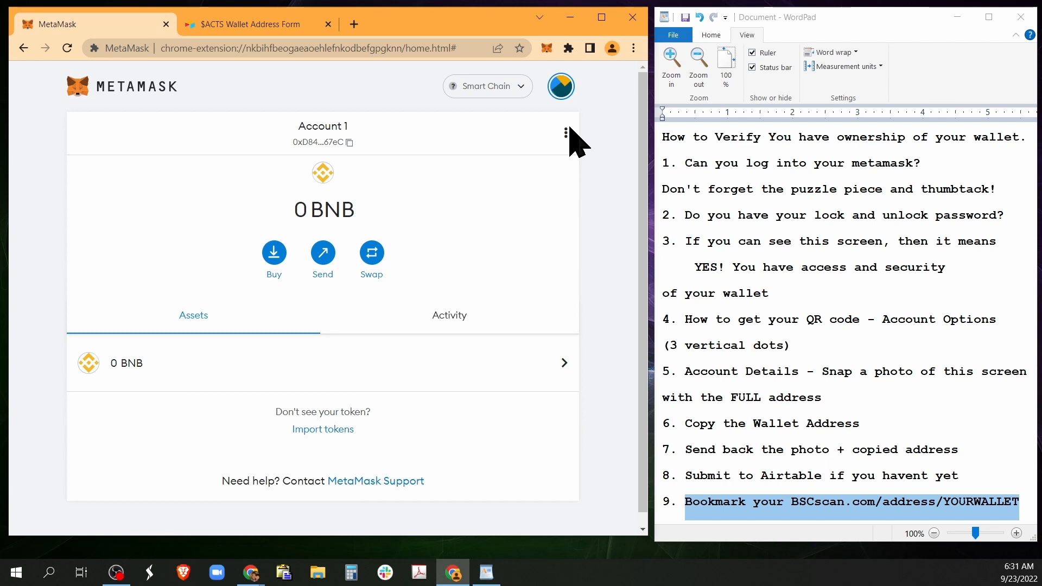
click(565, 133)
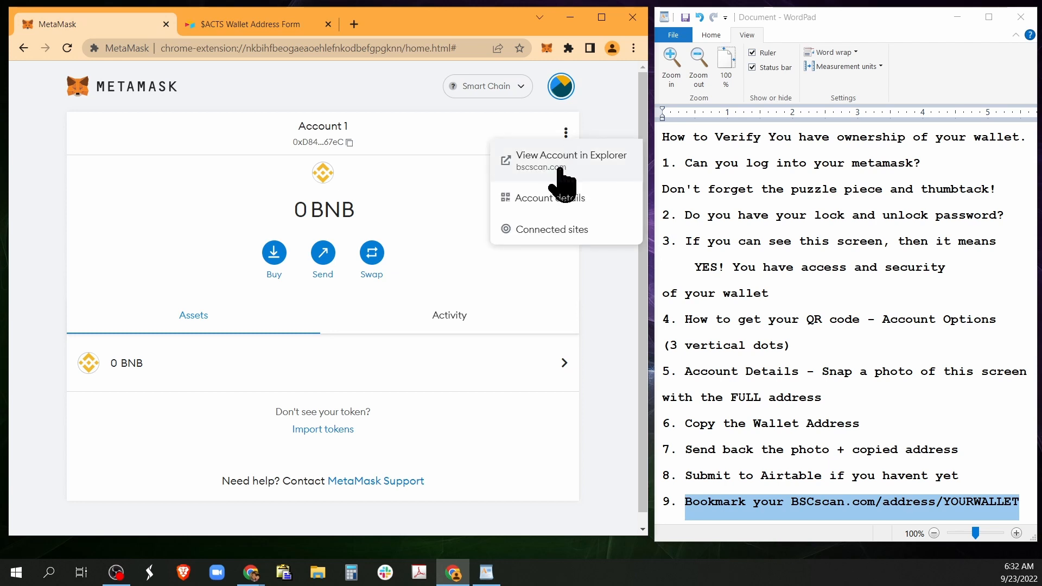
click(571, 160)
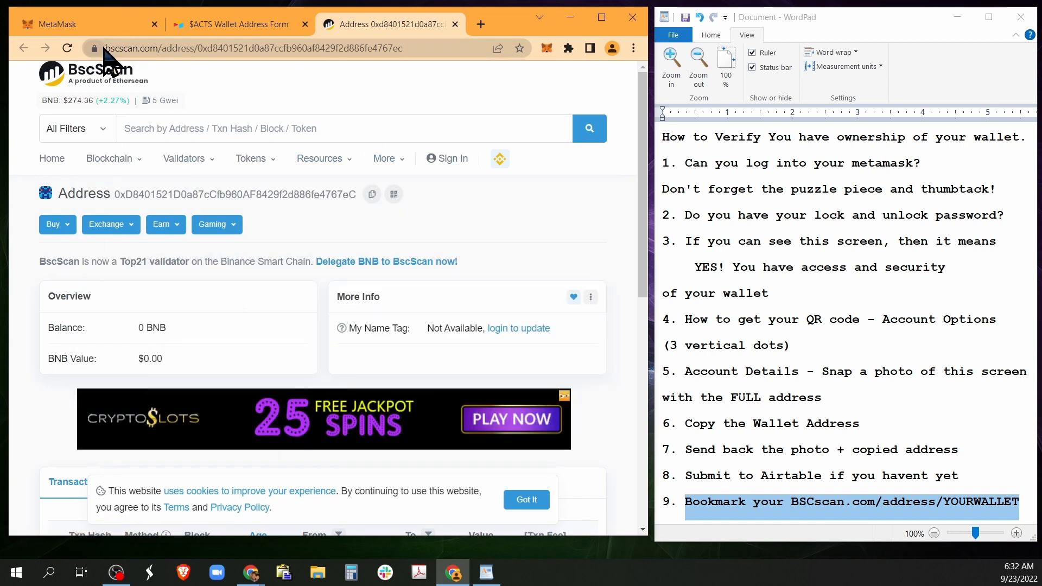
click(266, 48)
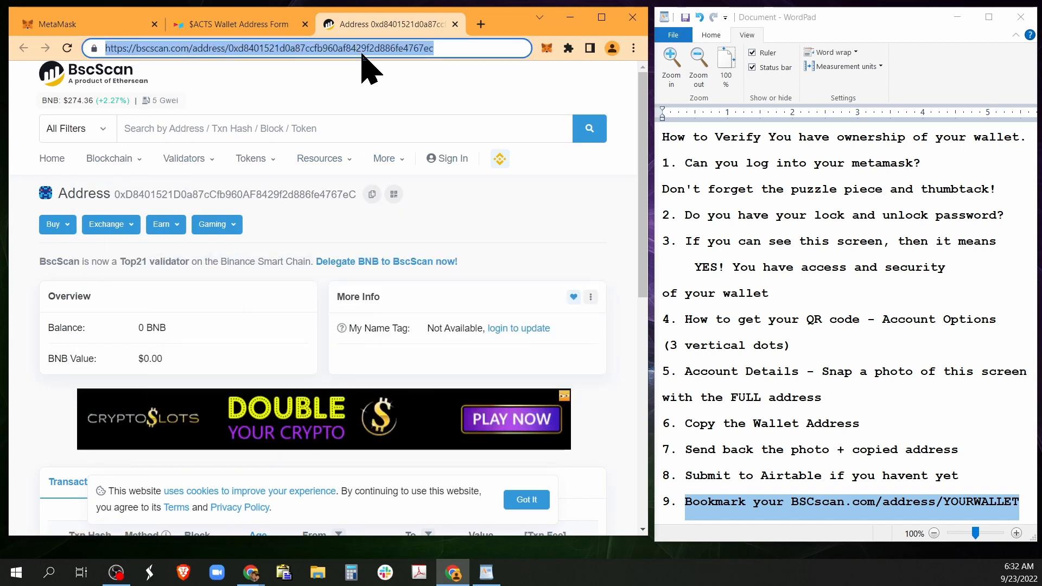
scroll(down, 3)
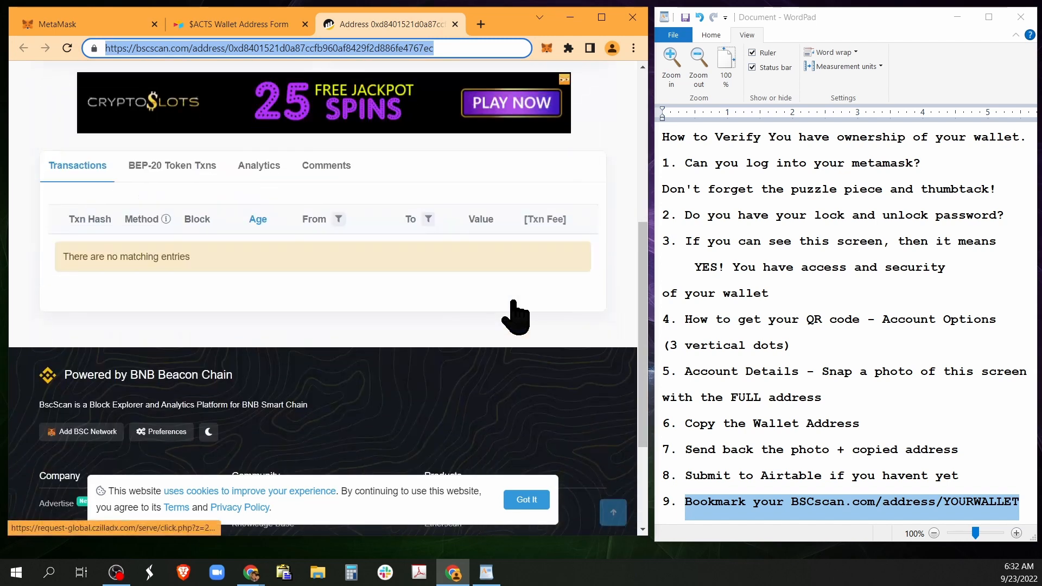
scroll(up, 3)
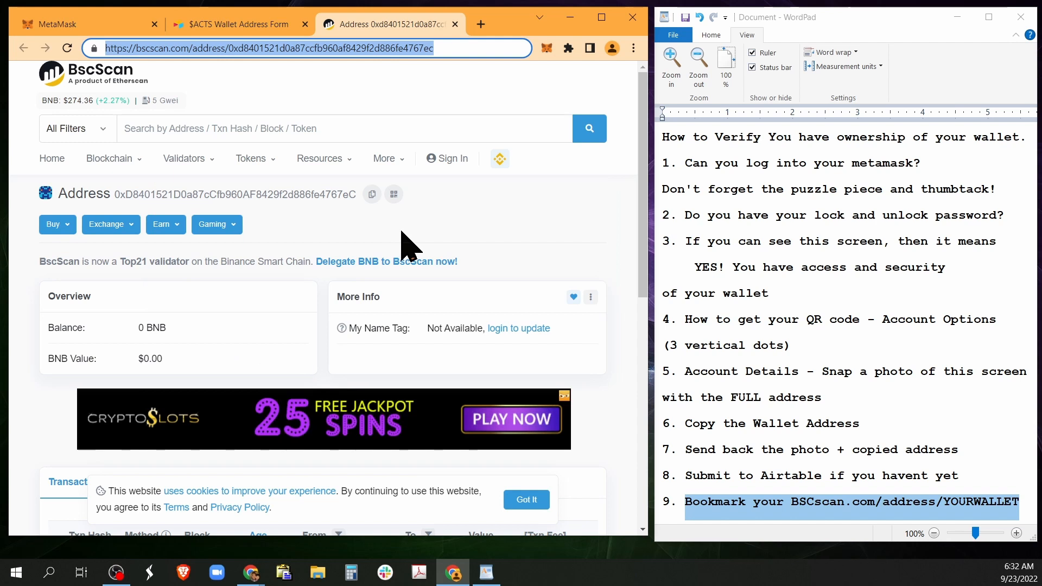
click(300, 47)
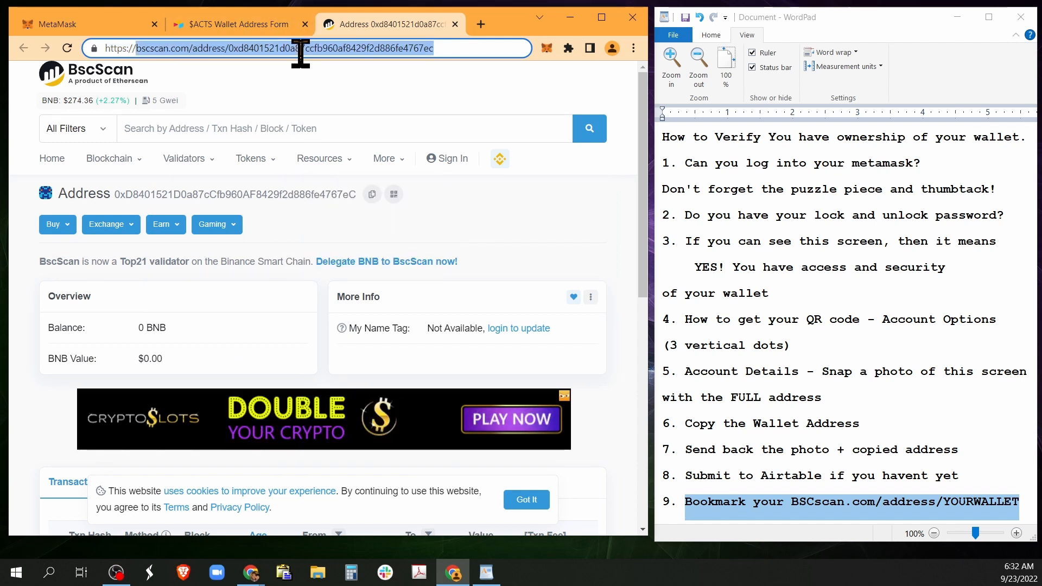